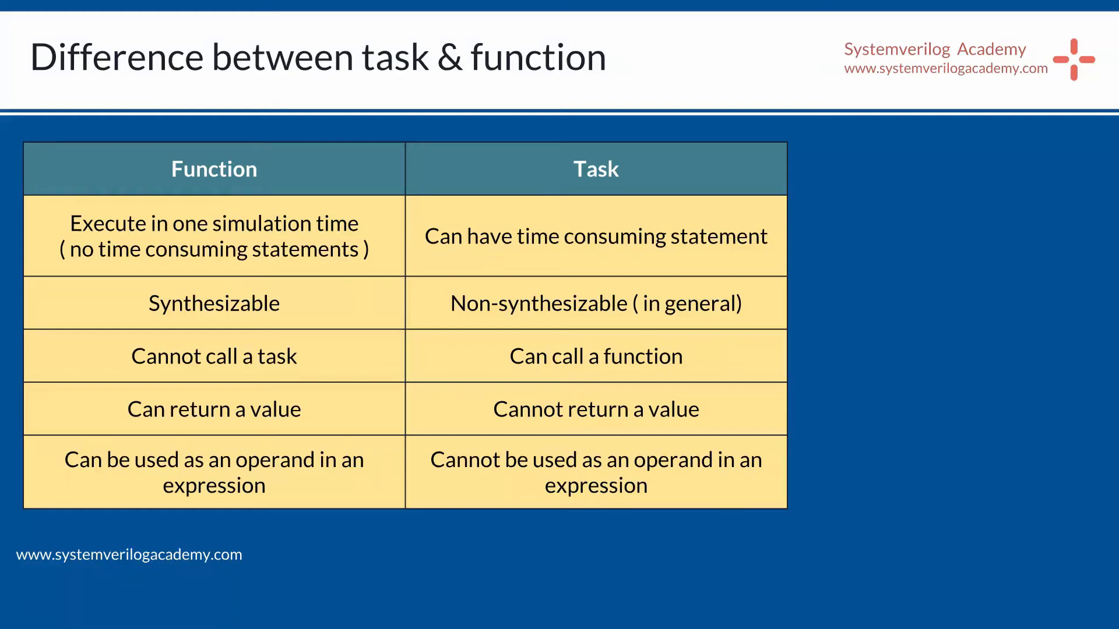
mouse_move(377, 246)
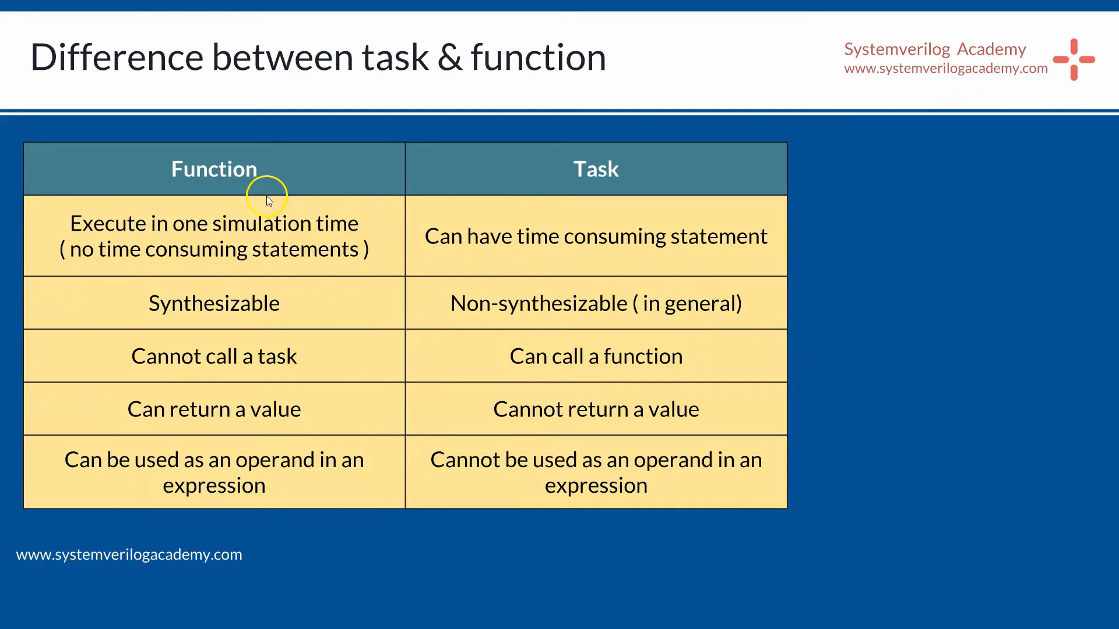
mouse_move(175, 251)
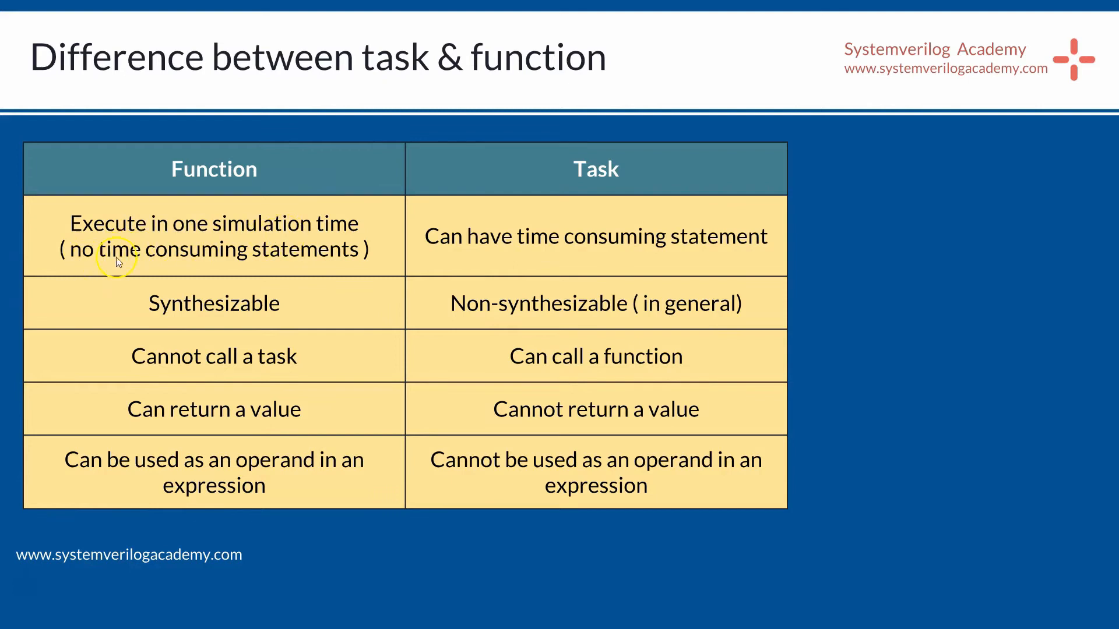
mouse_move(303, 249)
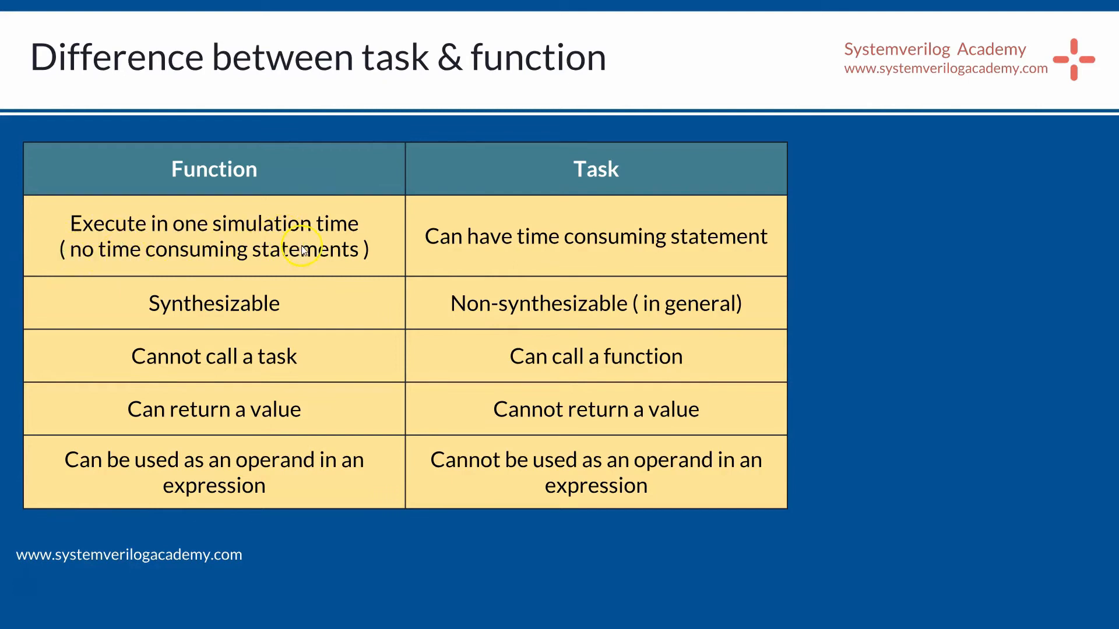
mouse_move(470, 252)
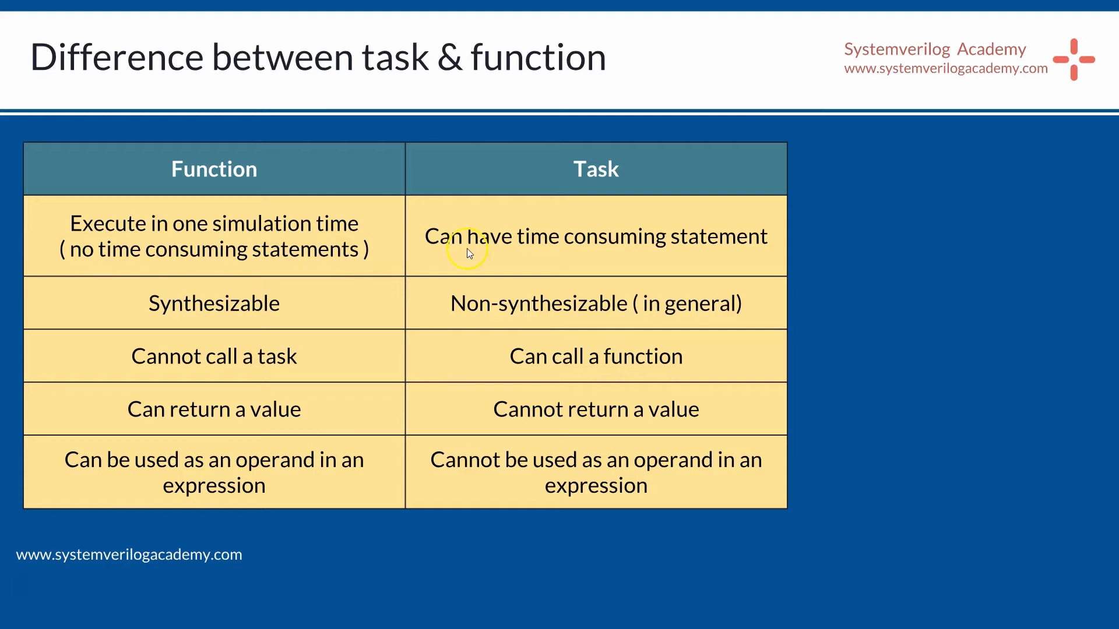
mouse_move(561, 255)
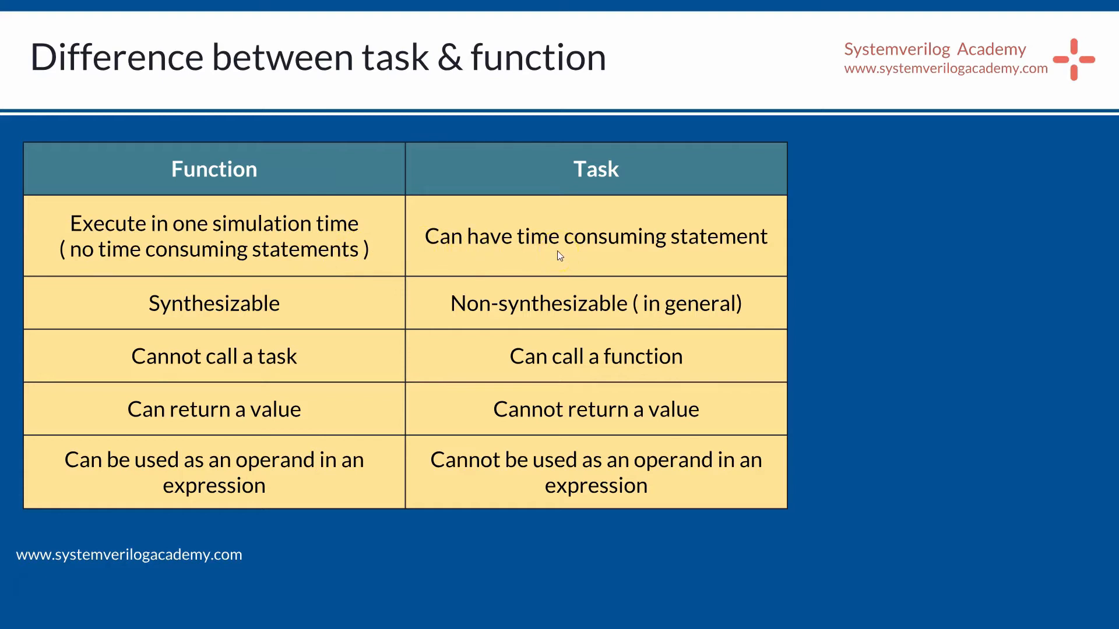
mouse_move(224, 308)
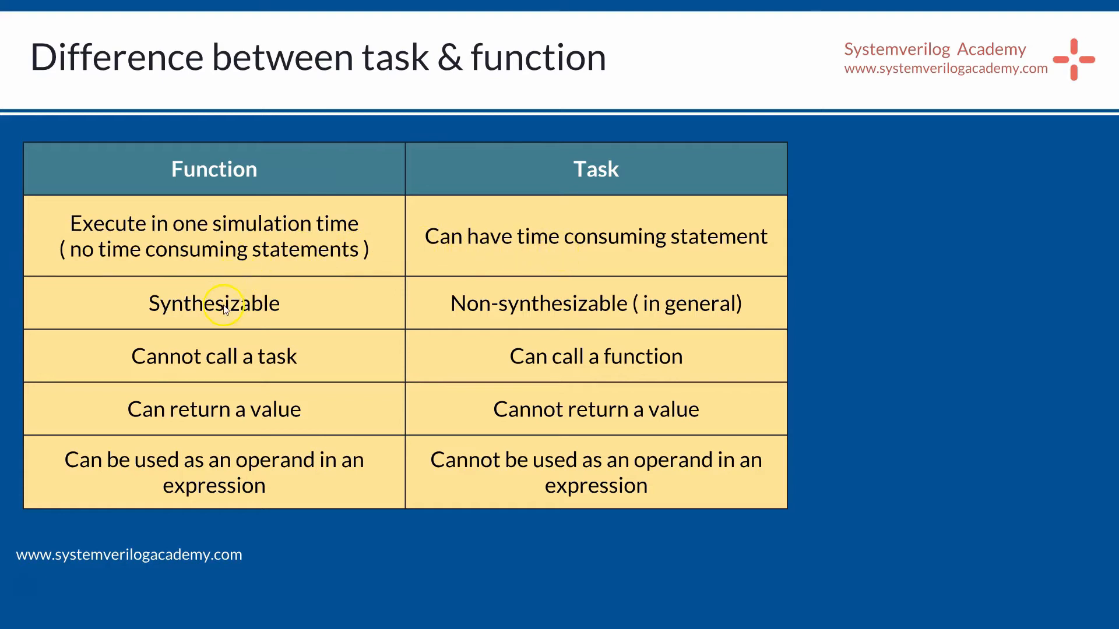
mouse_move(447, 307)
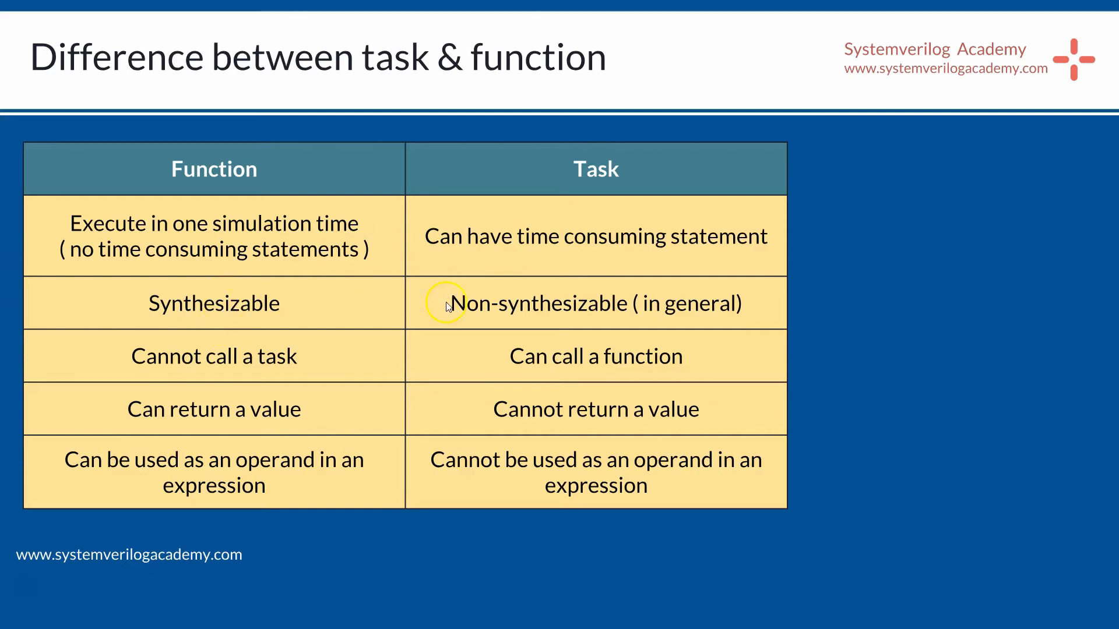
mouse_move(345, 313)
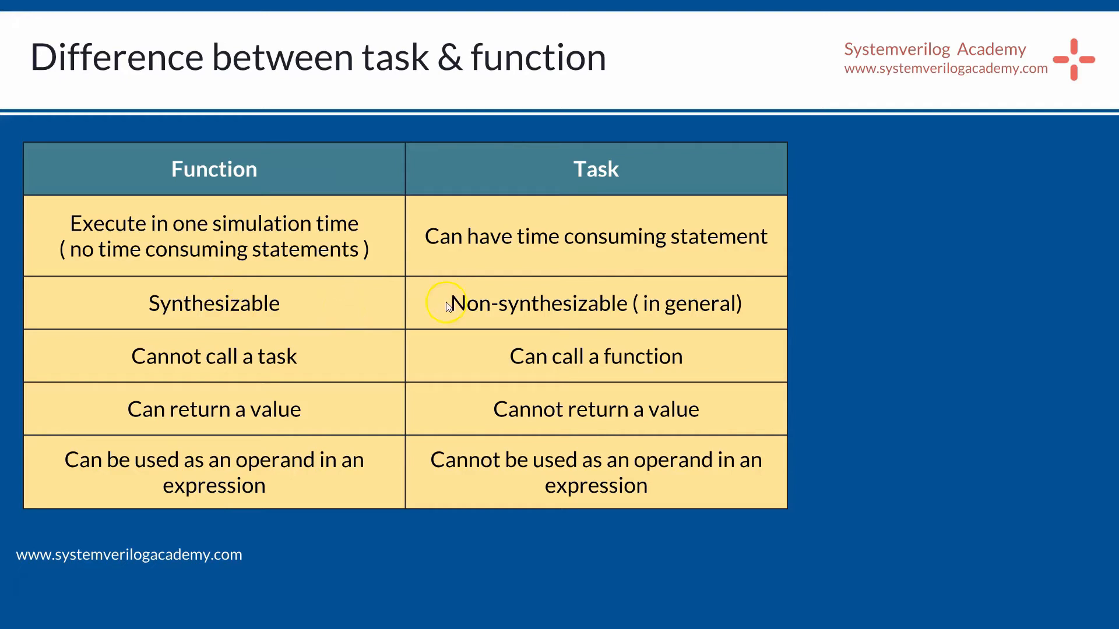
mouse_move(344, 314)
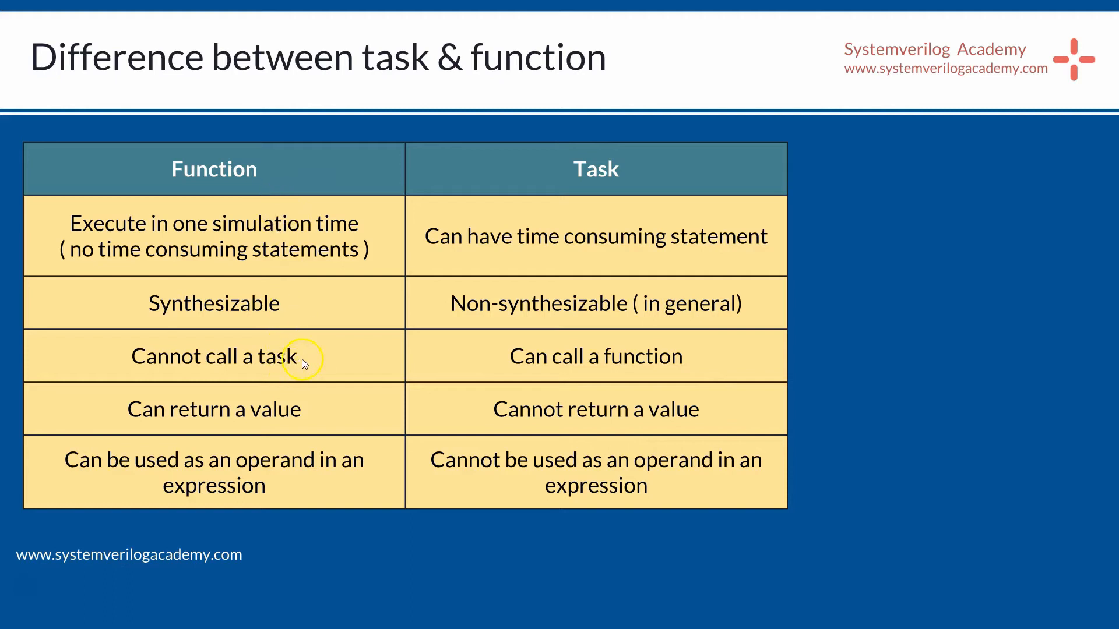
mouse_move(484, 358)
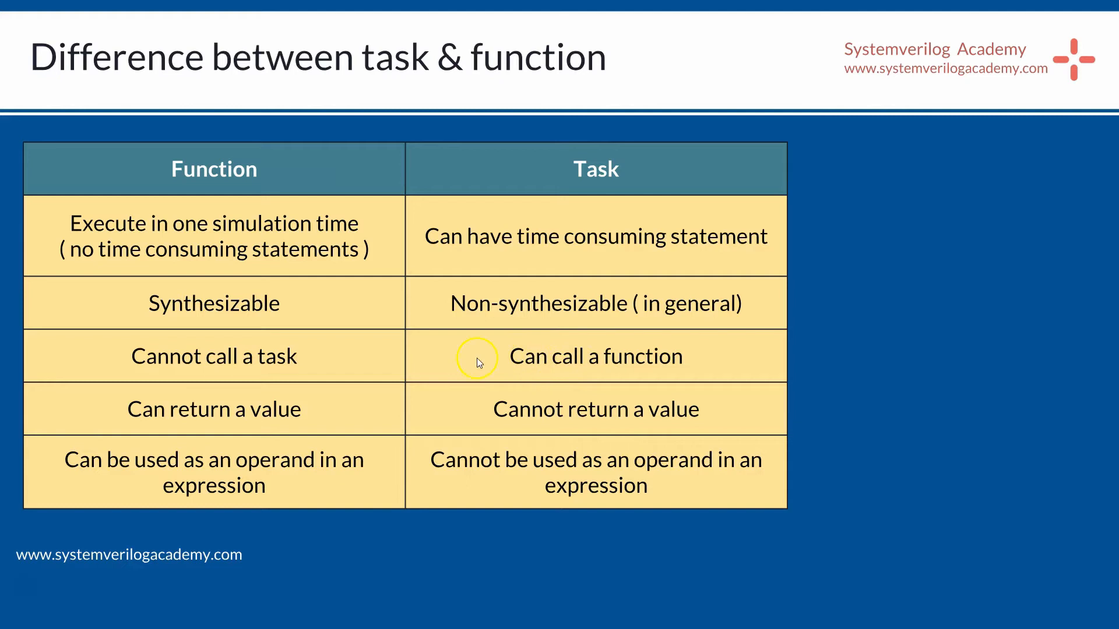
mouse_move(40, 253)
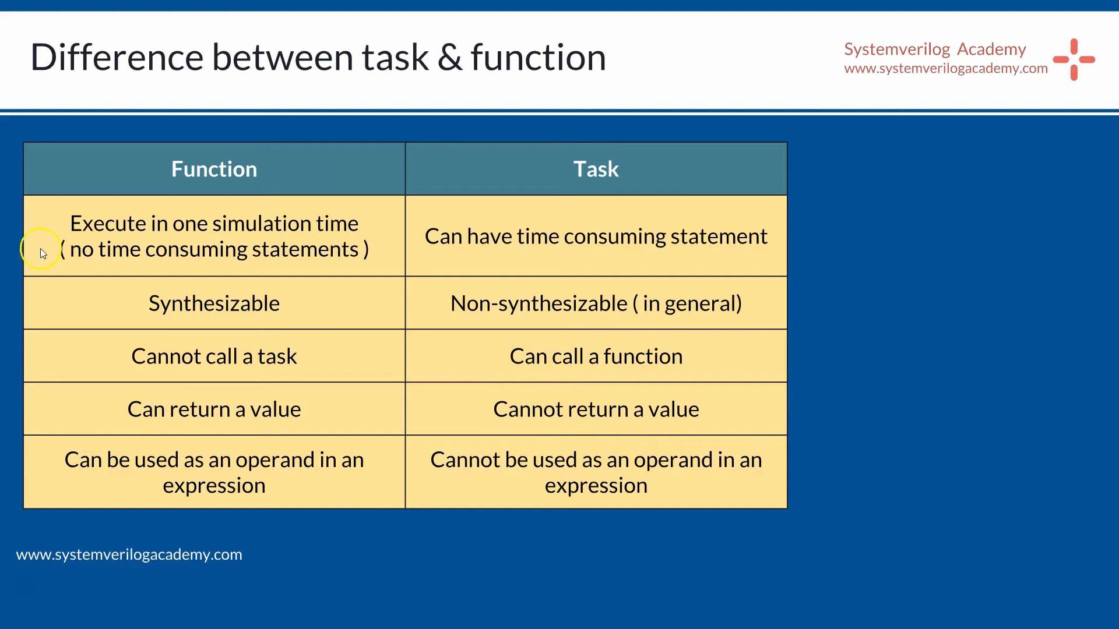
mouse_move(286, 409)
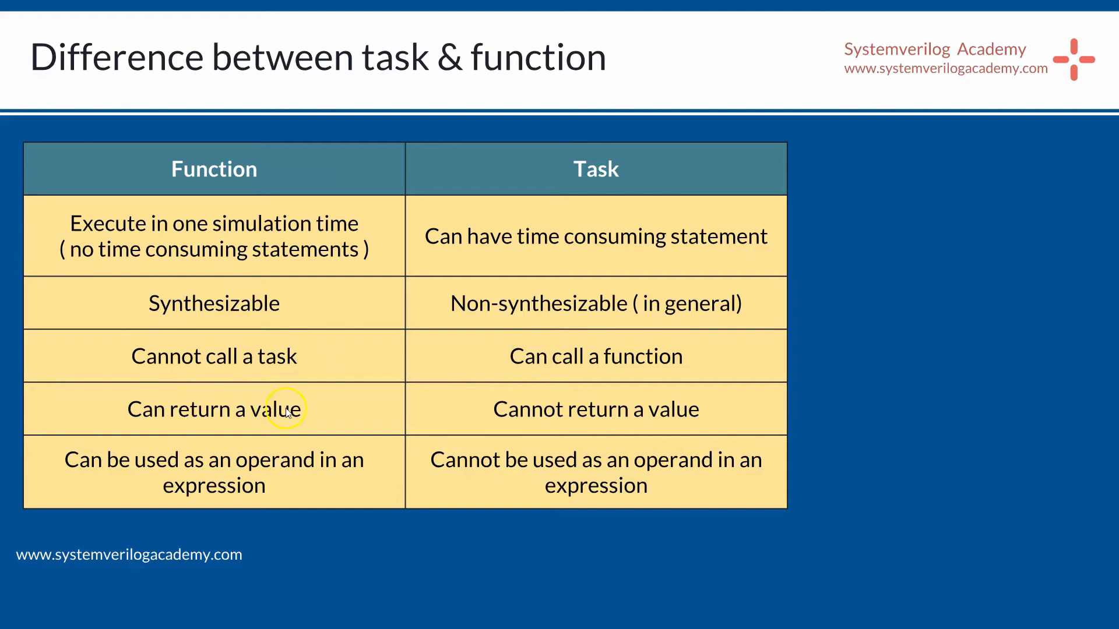
mouse_move(382, 410)
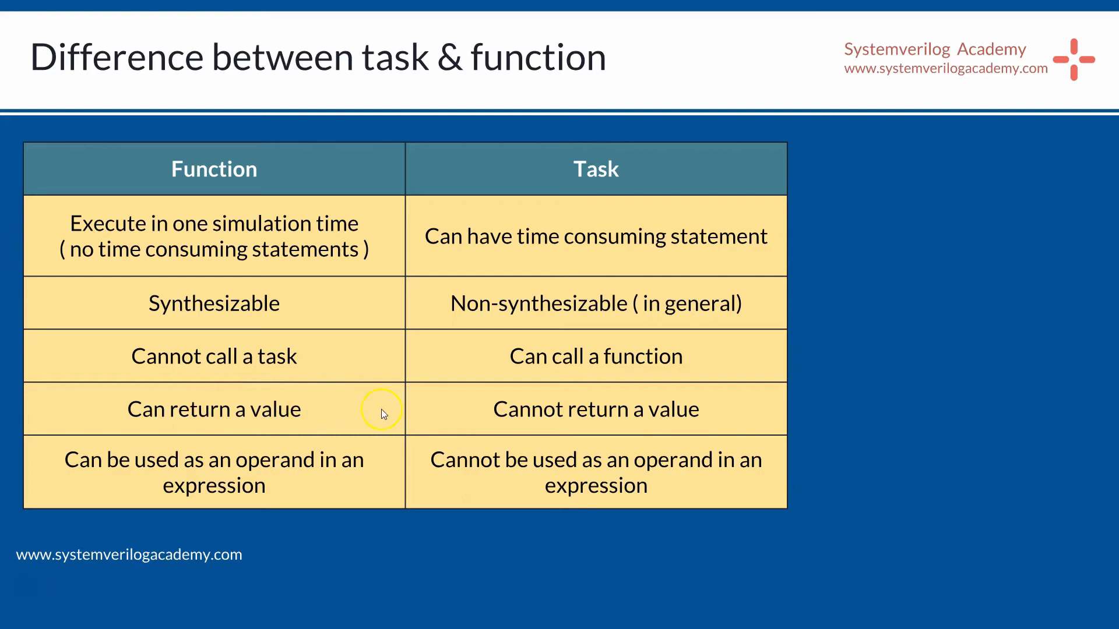
mouse_move(508, 413)
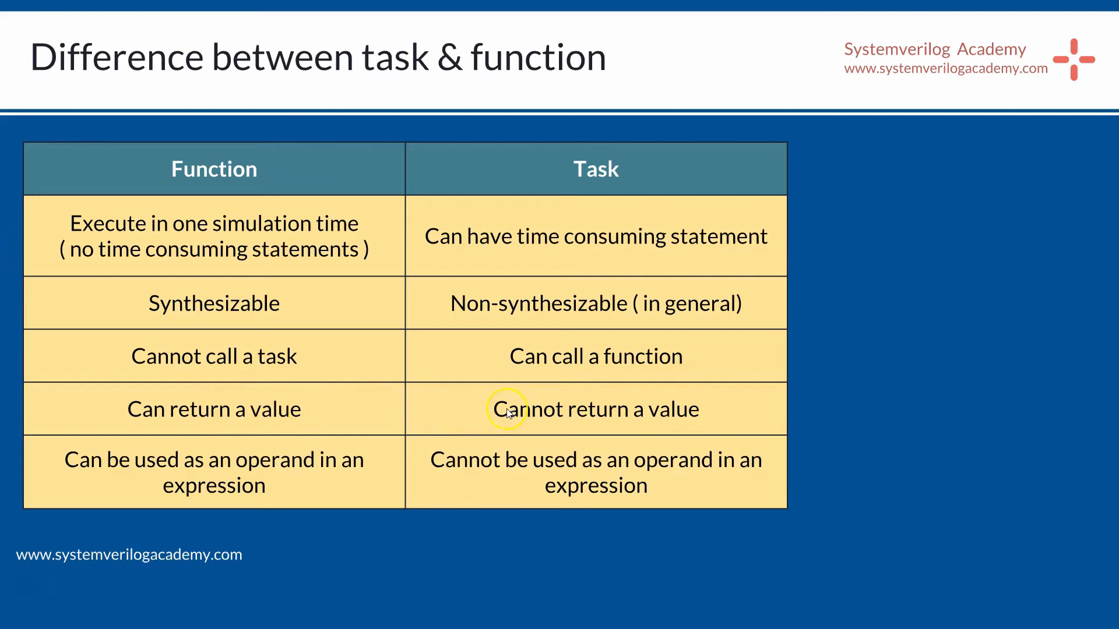
mouse_move(407, 417)
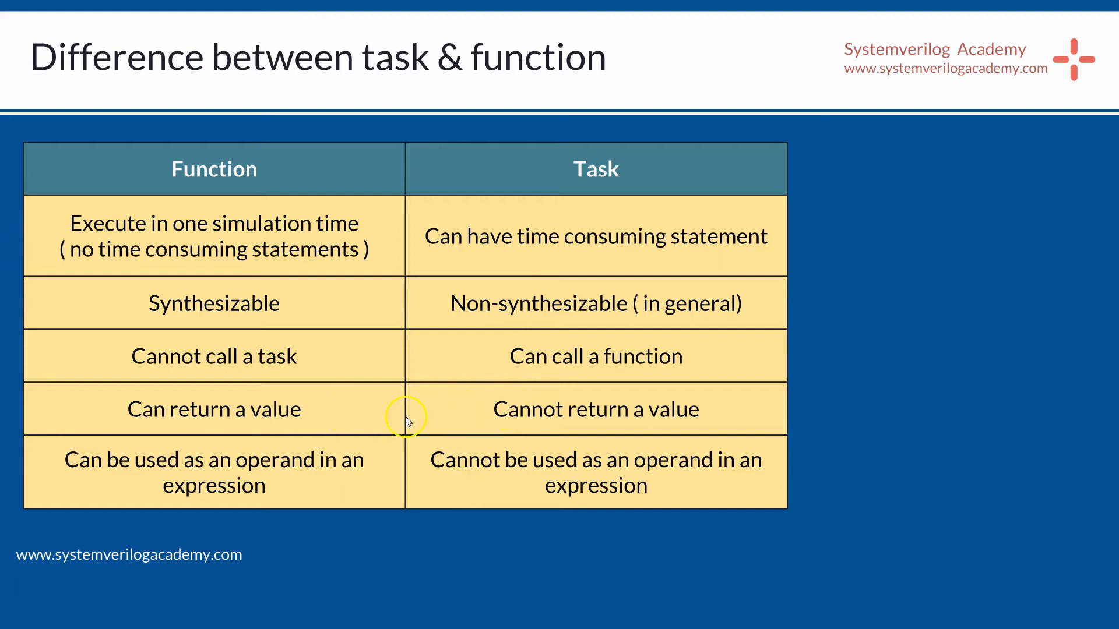
mouse_move(325, 419)
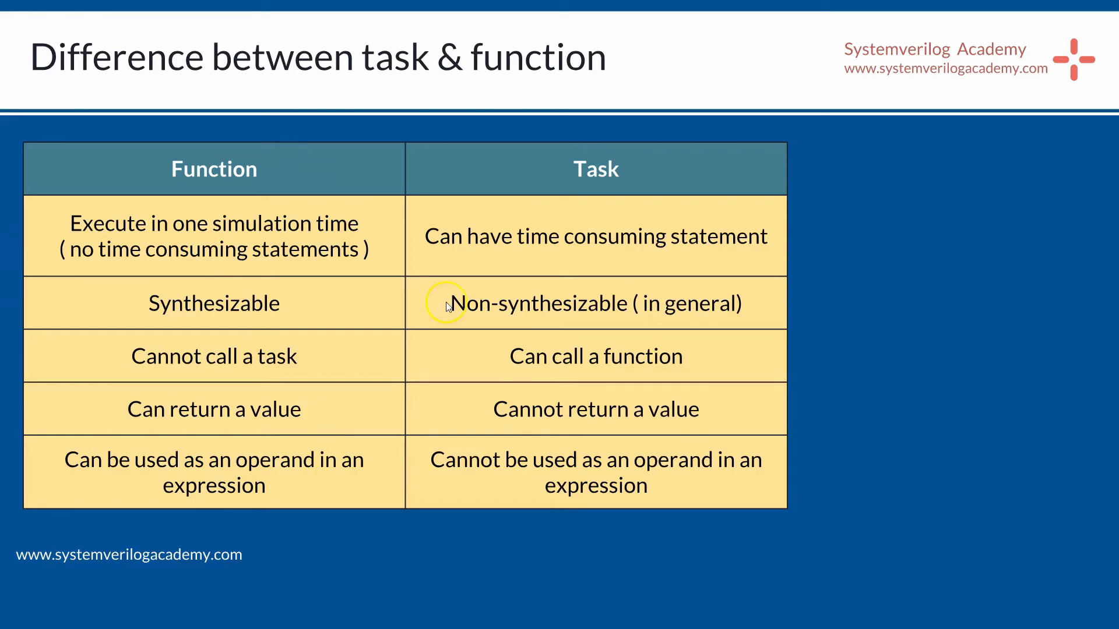
mouse_move(357, 480)
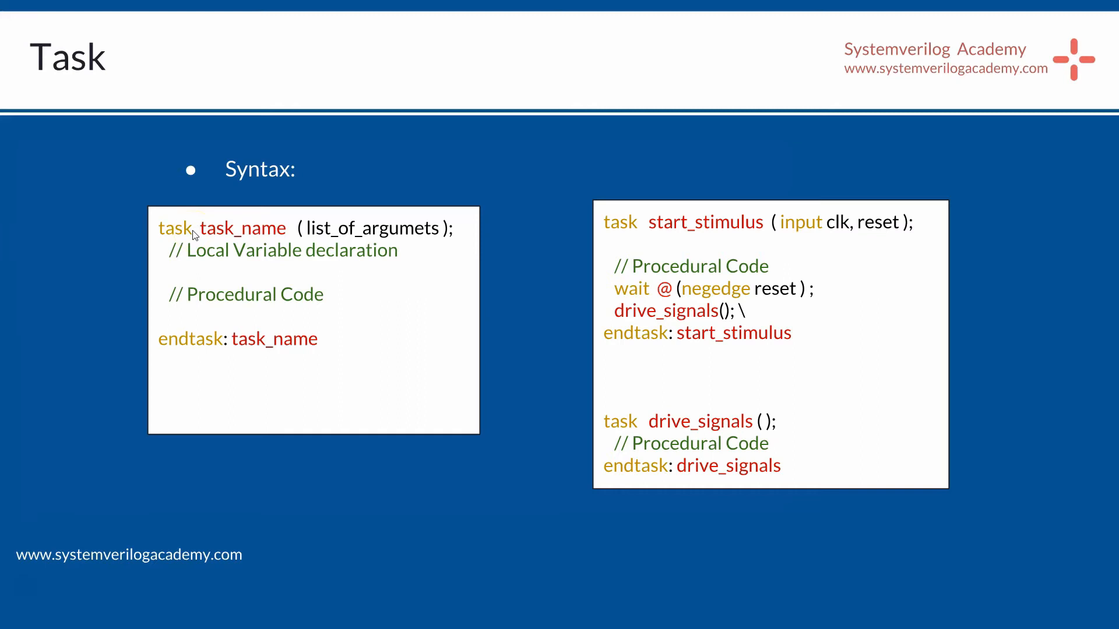
mouse_move(217, 242)
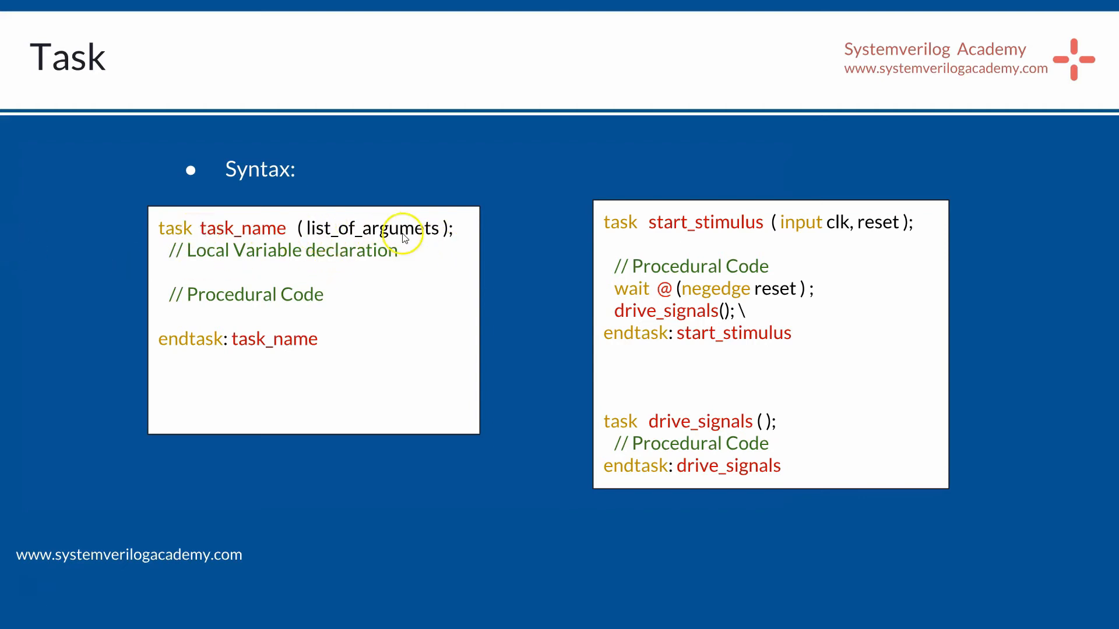
mouse_move(310, 229)
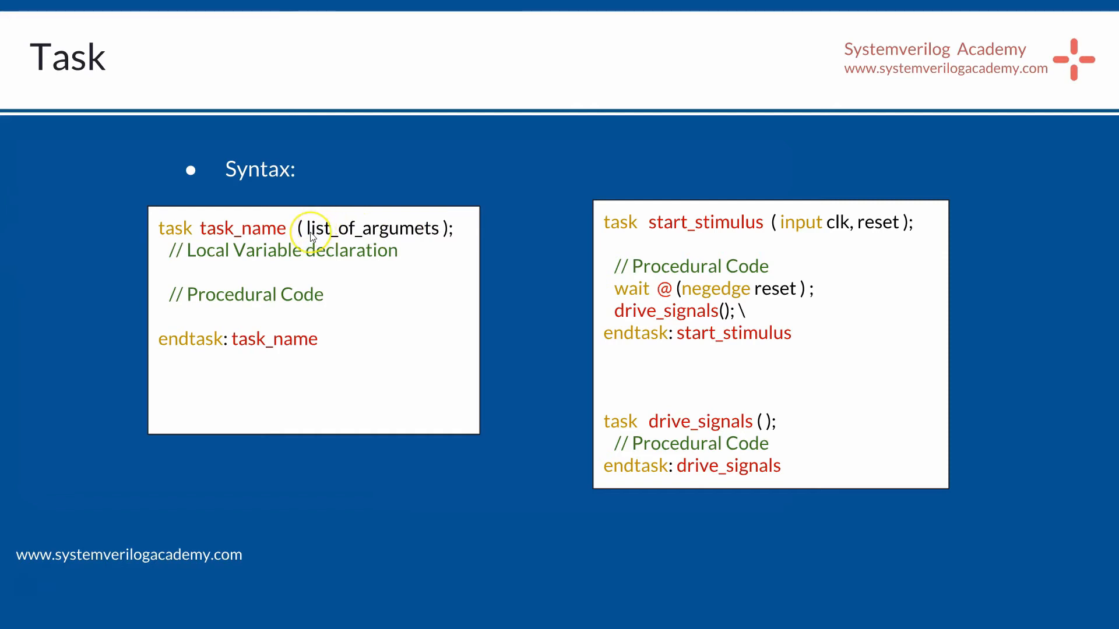
mouse_move(256, 317)
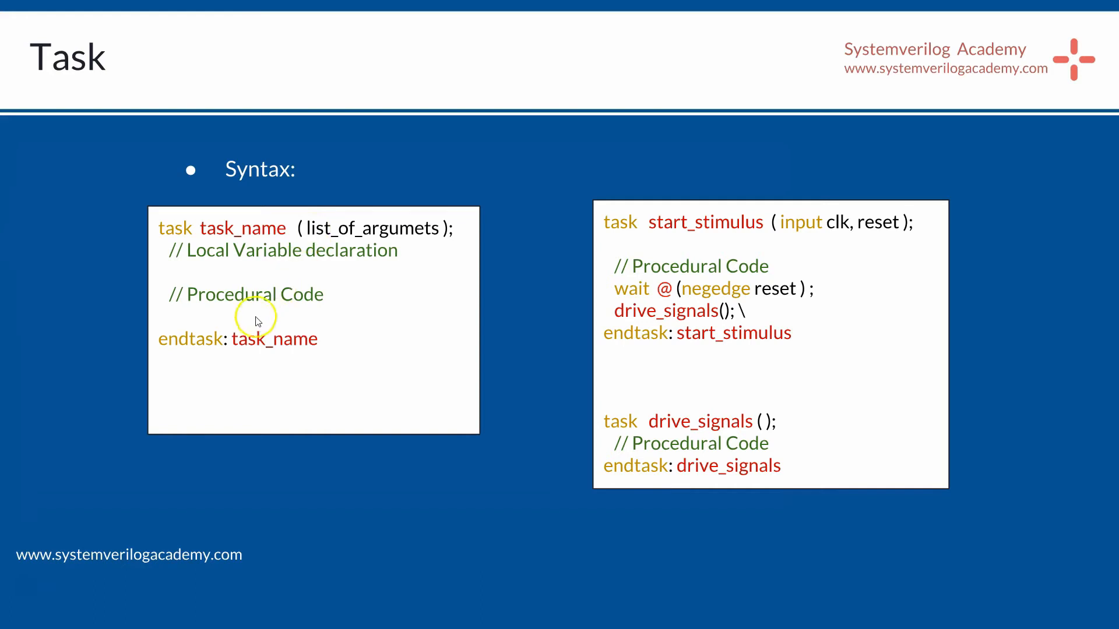
mouse_move(173, 287)
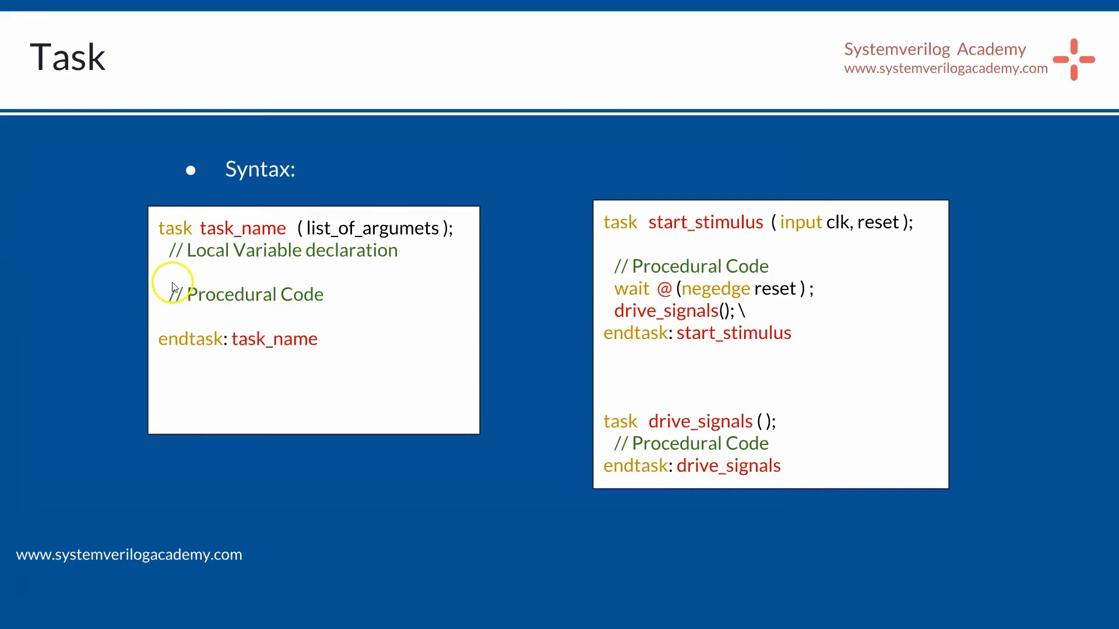
mouse_move(172, 316)
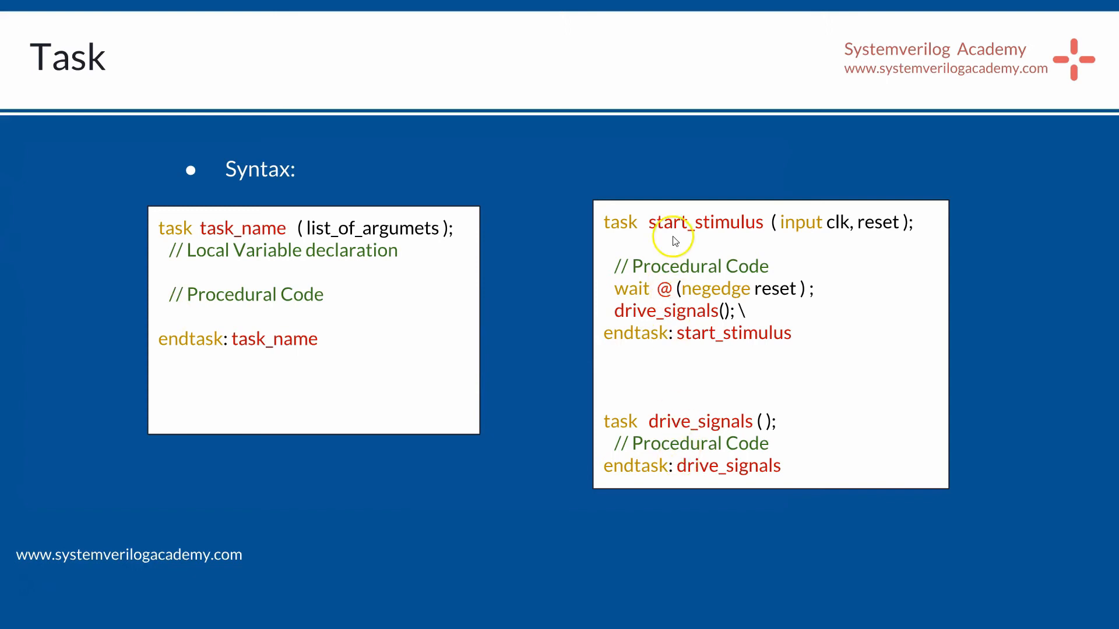
mouse_move(625, 296)
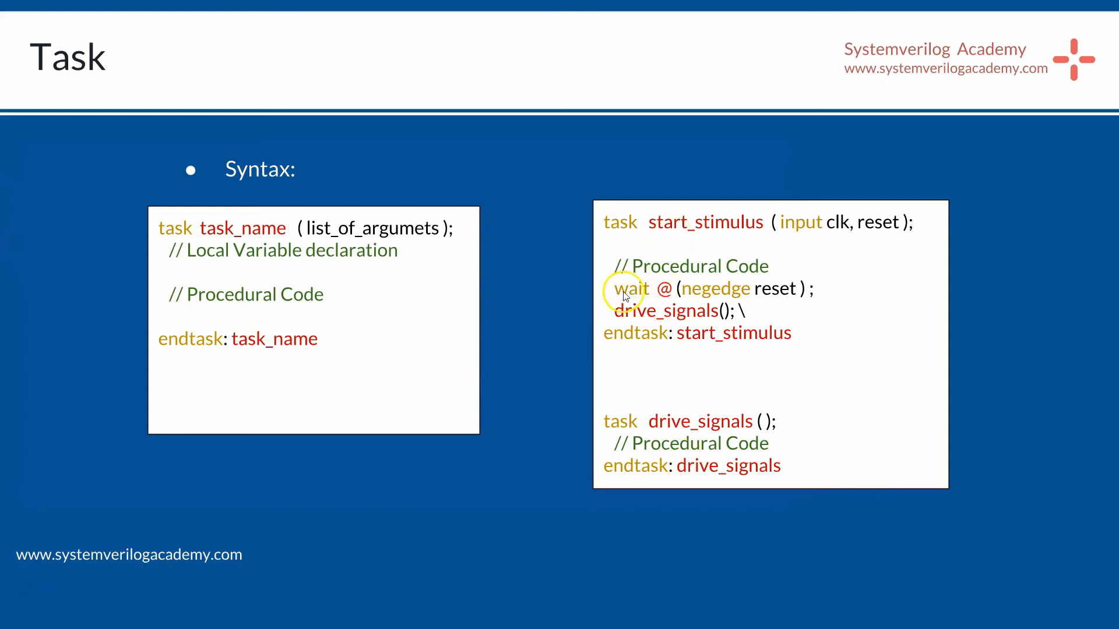
mouse_move(595, 400)
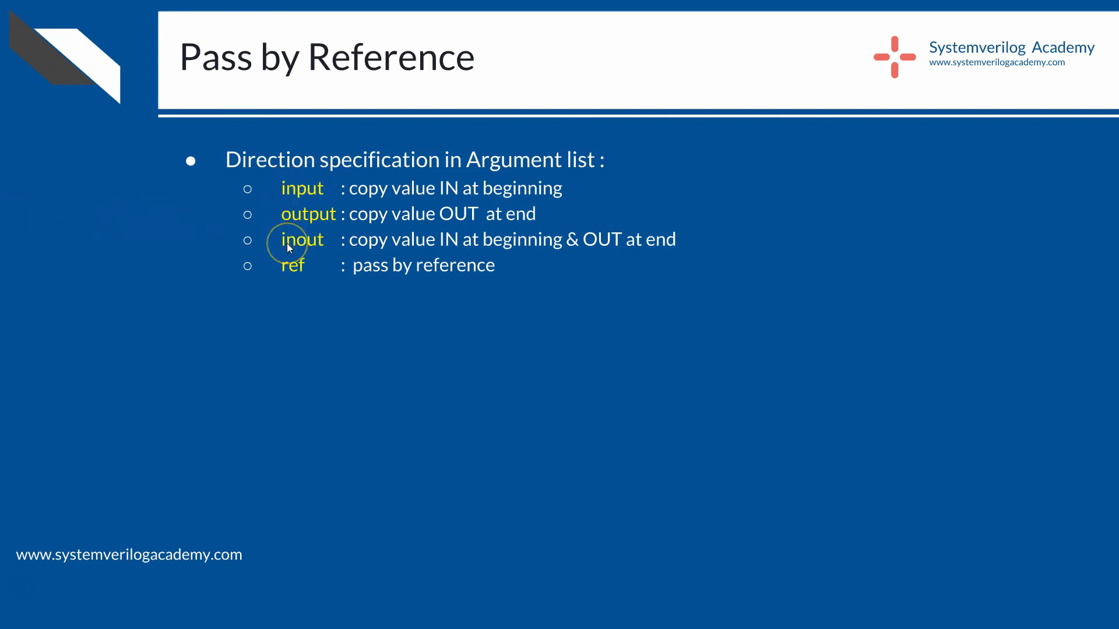
mouse_move(329, 213)
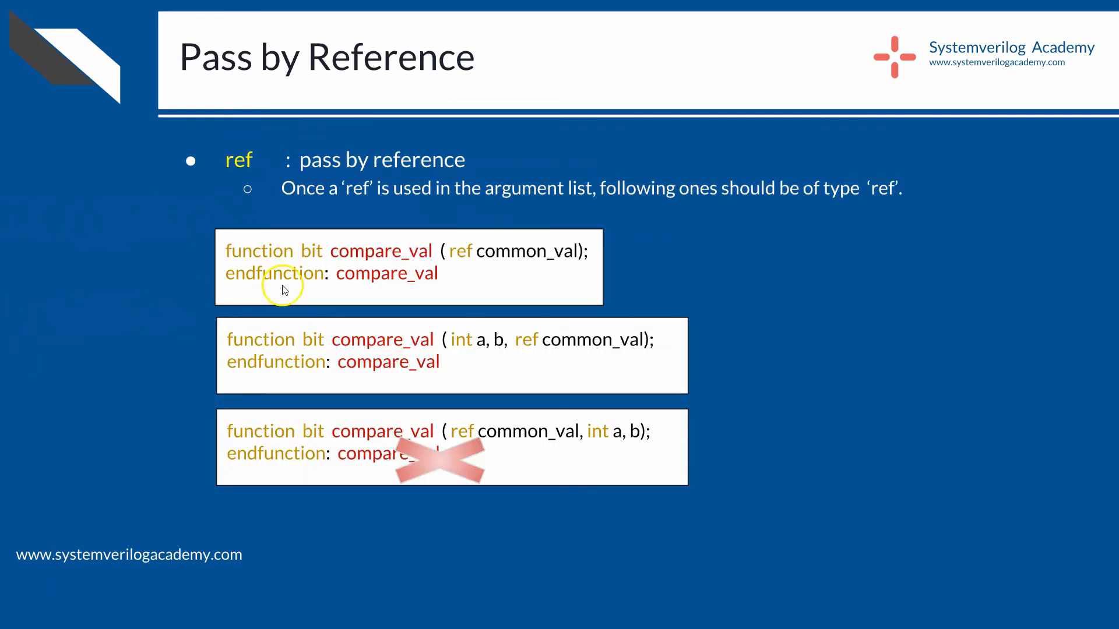
mouse_move(389, 259)
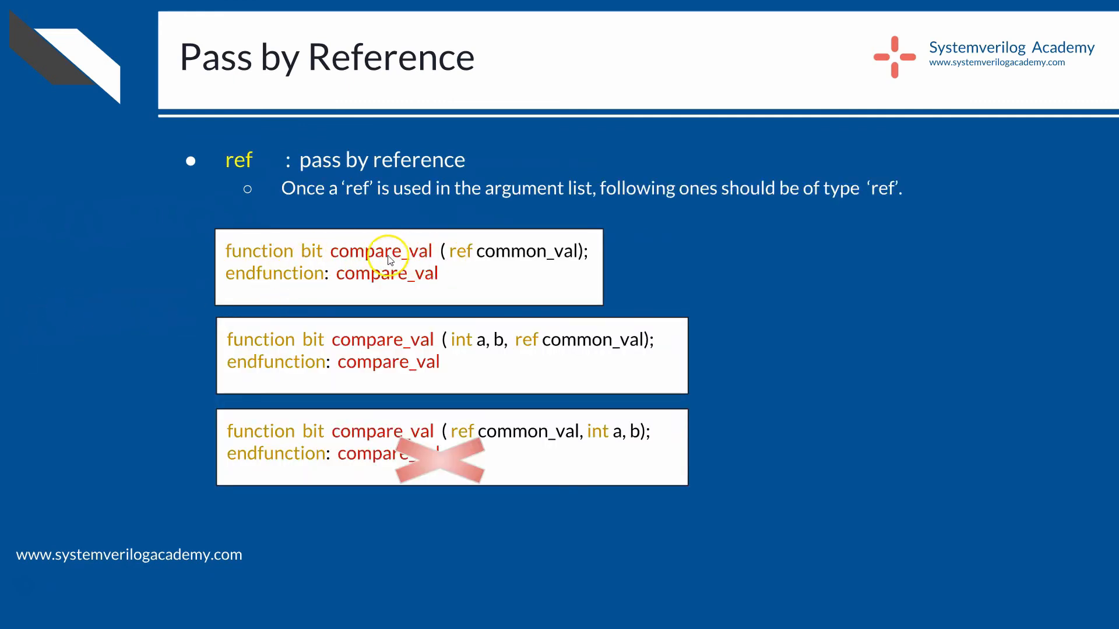
mouse_move(535, 275)
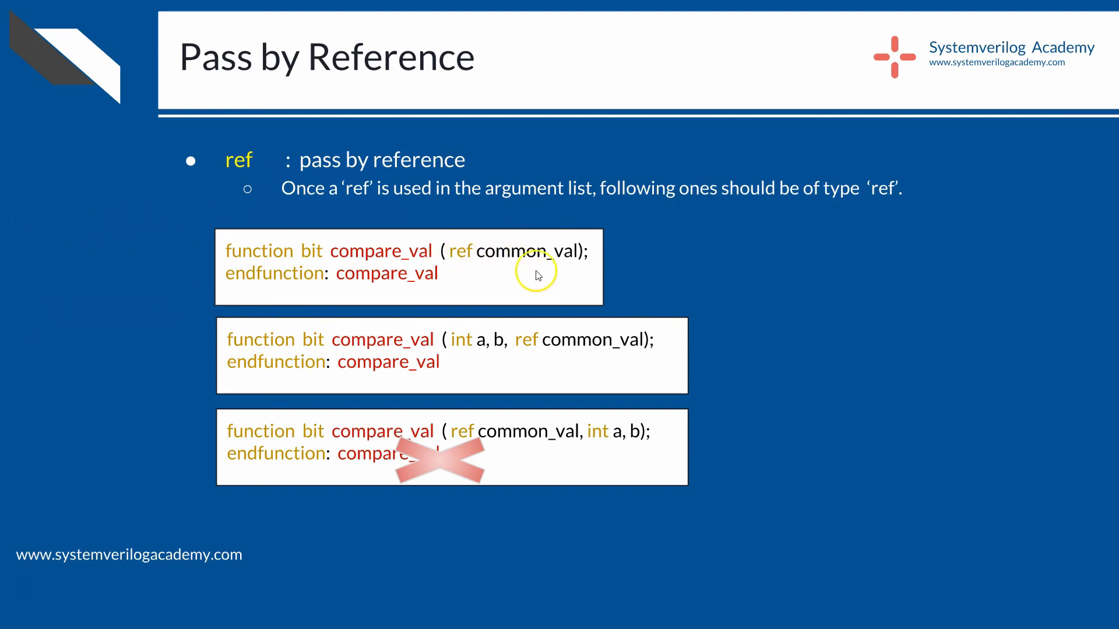
mouse_move(411, 260)
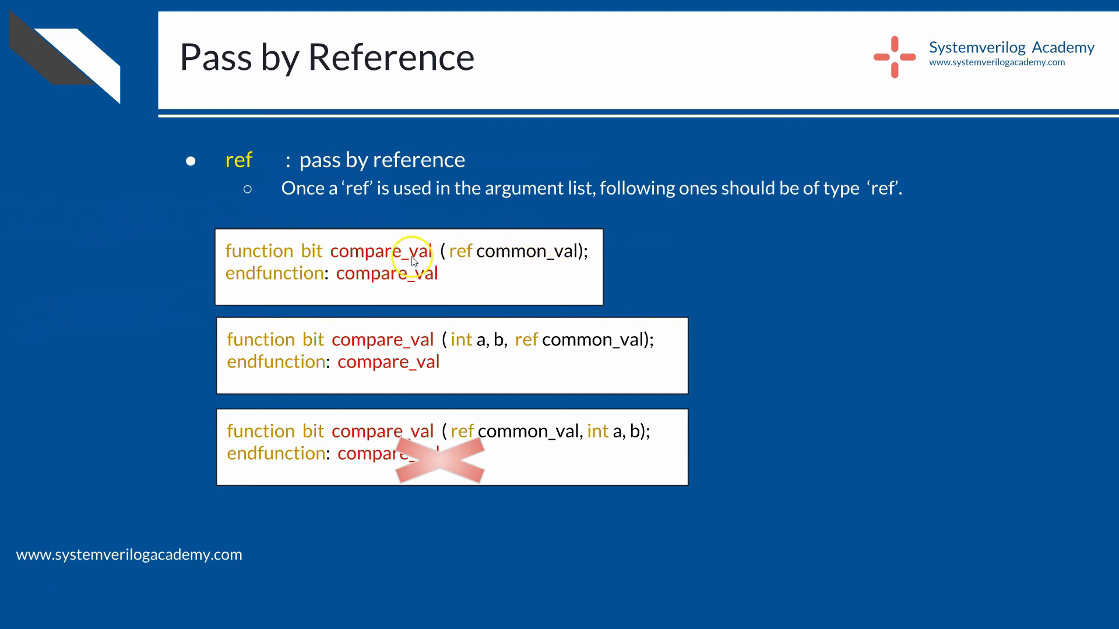
mouse_move(396, 260)
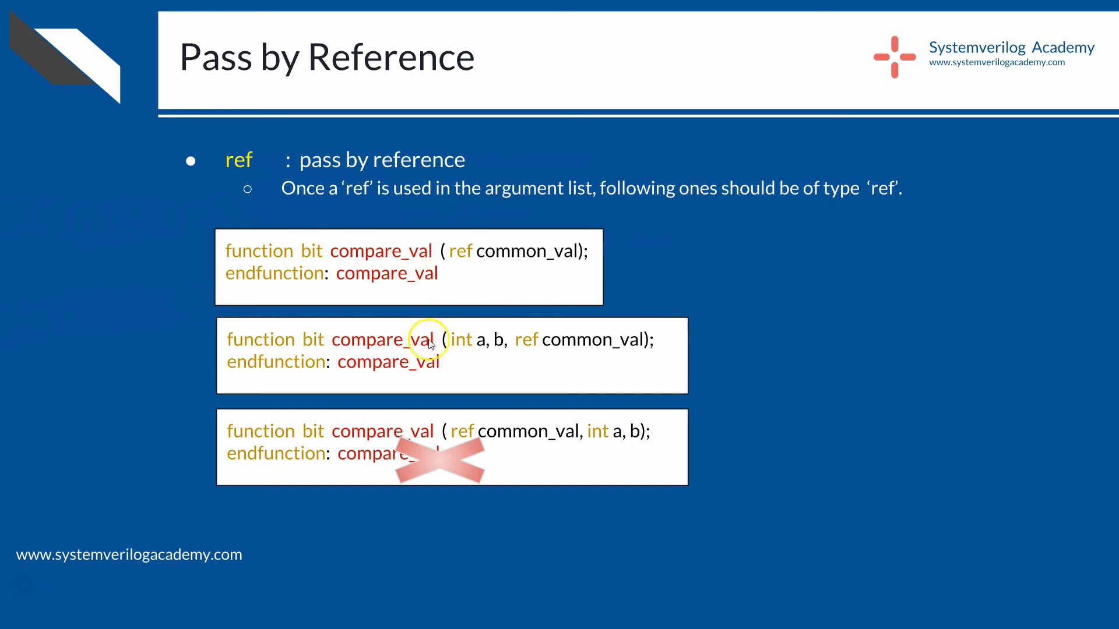
mouse_move(525, 348)
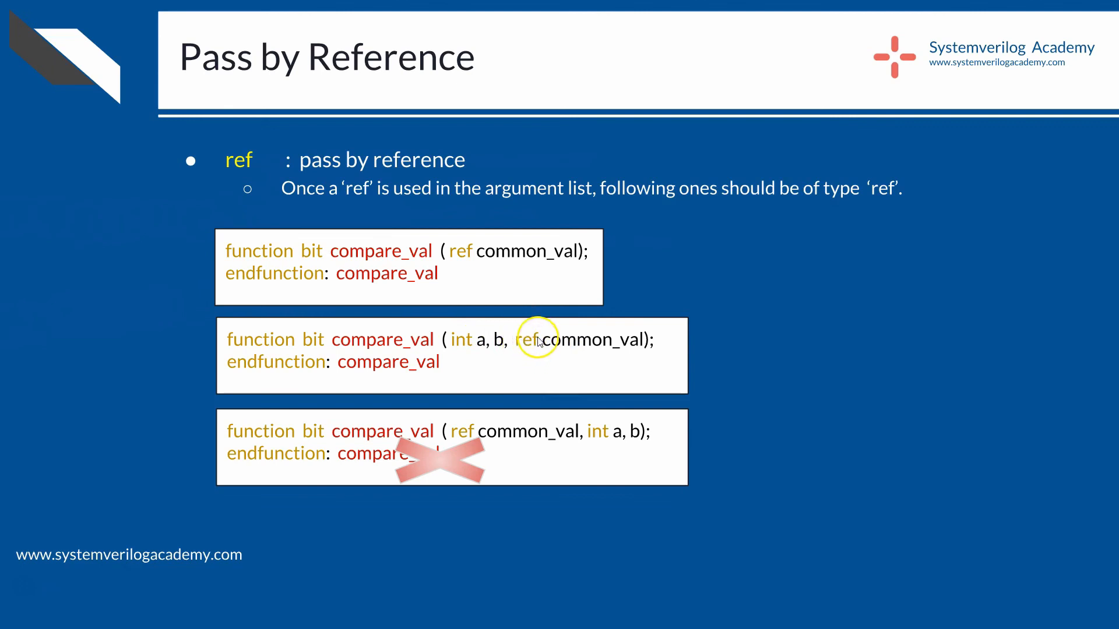
mouse_move(588, 307)
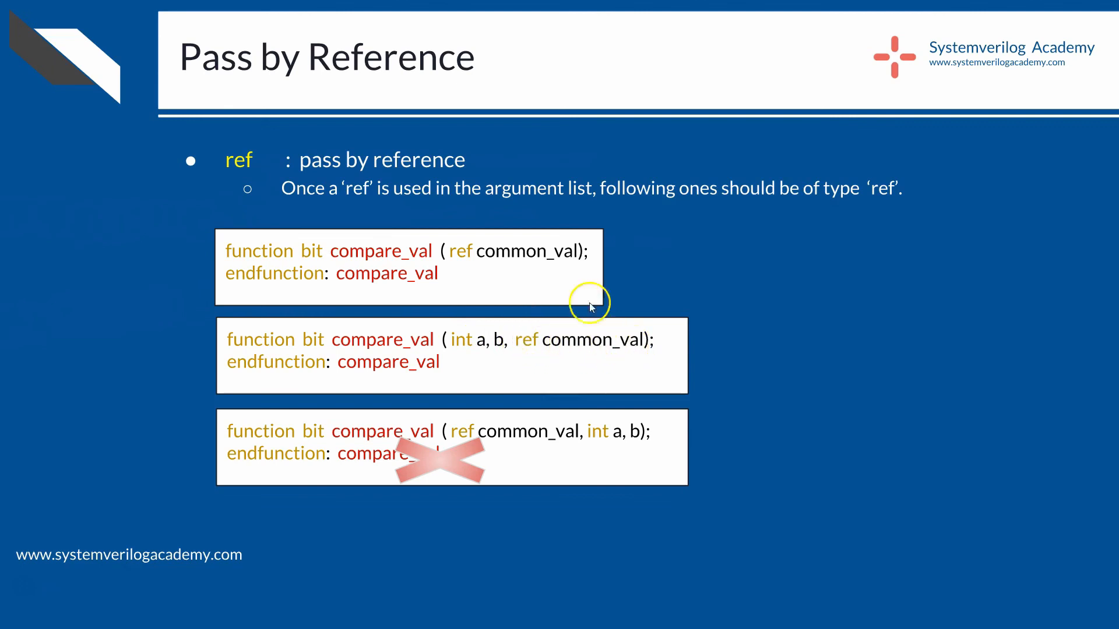
mouse_move(589, 196)
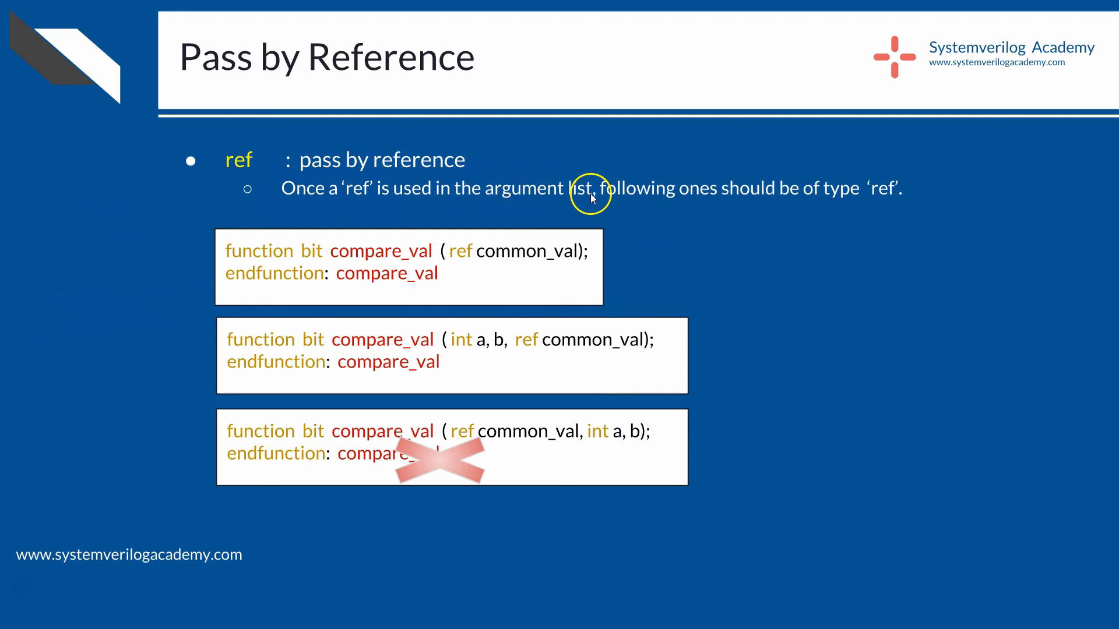